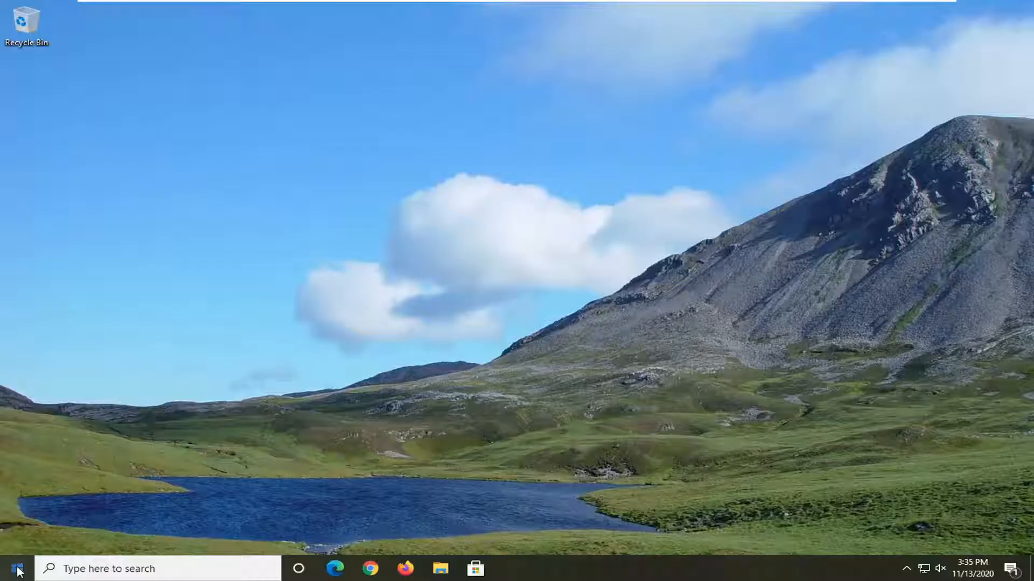
- Search the Start menu for 'device manager' and launch it
text(device)
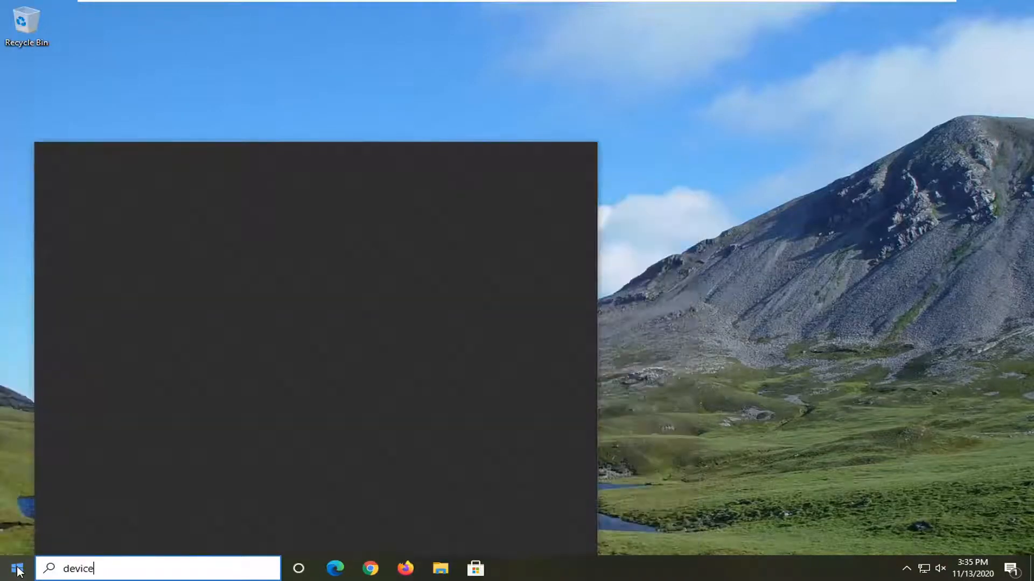
text(manager)
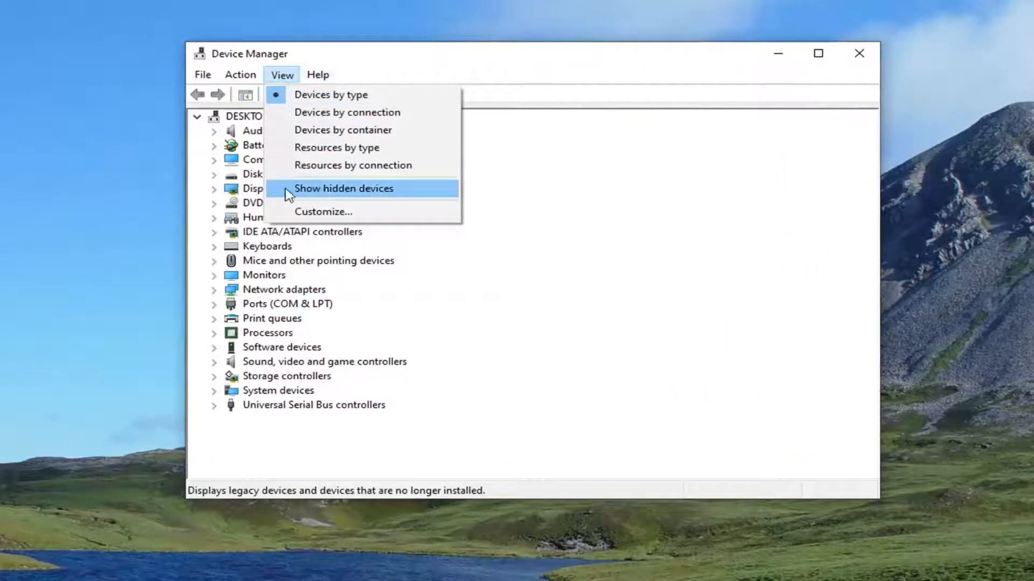
- Show hidden devices and expand Other devices to reveal the Unknown device
click(343, 188)
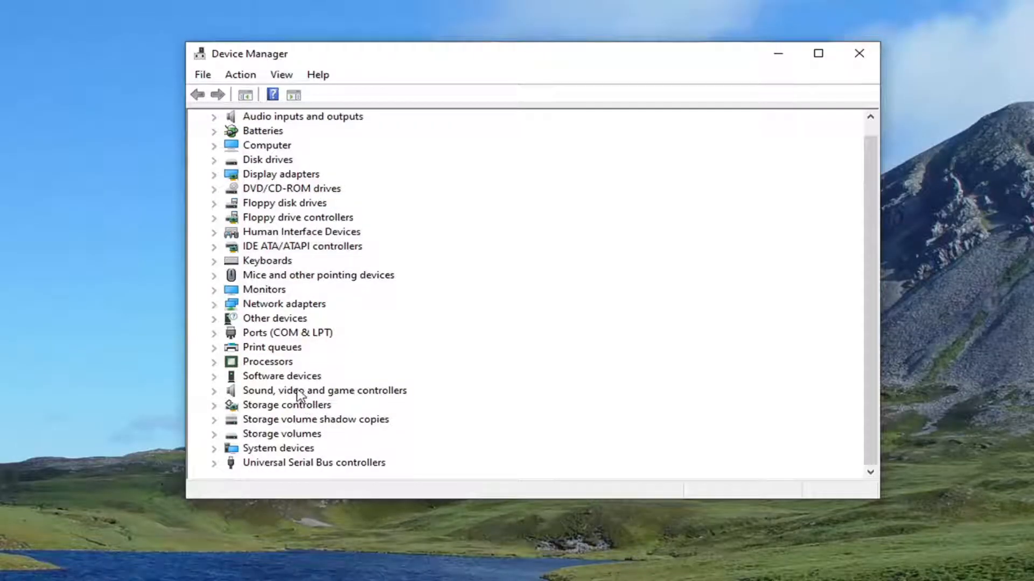
click(274, 318)
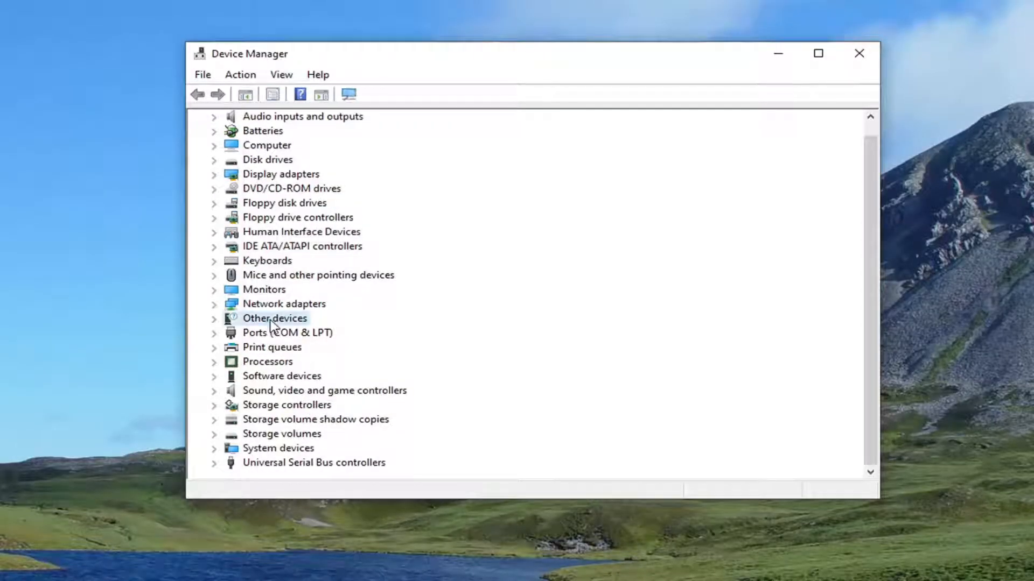
click(214, 318)
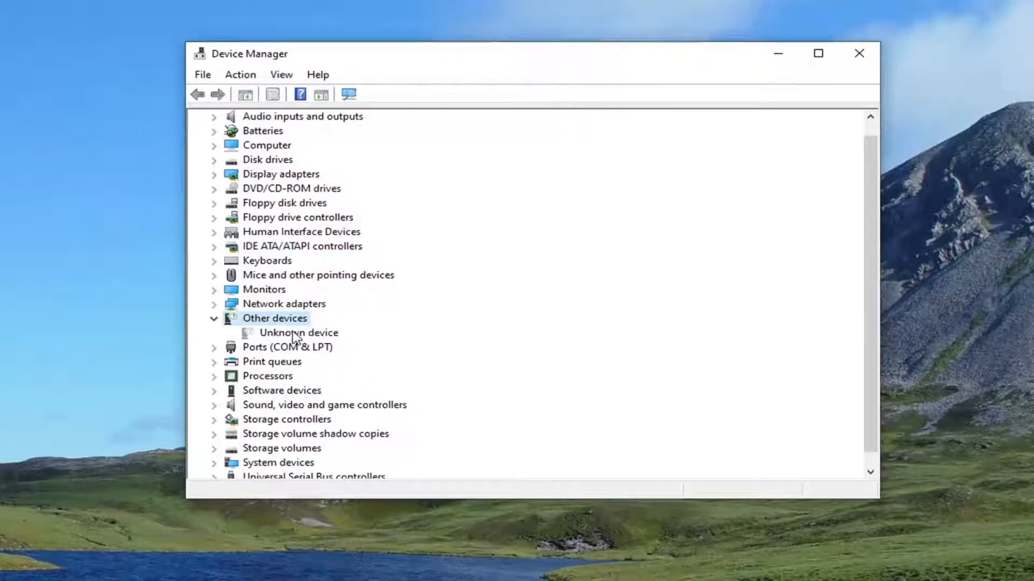
- Start Update driver for the Unknown device and choose to browse the computer for drivers
right_click(298, 332)
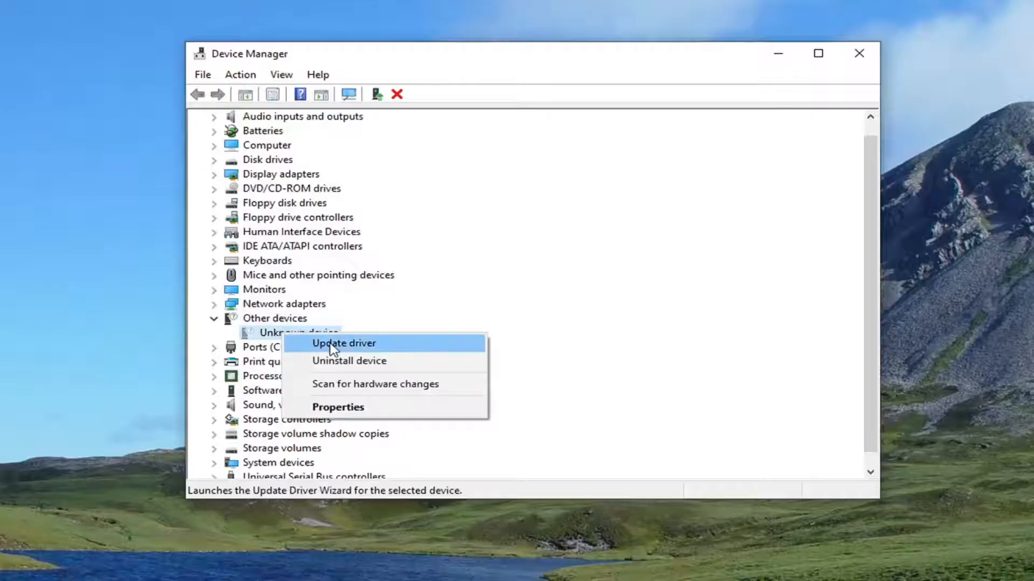
click(343, 343)
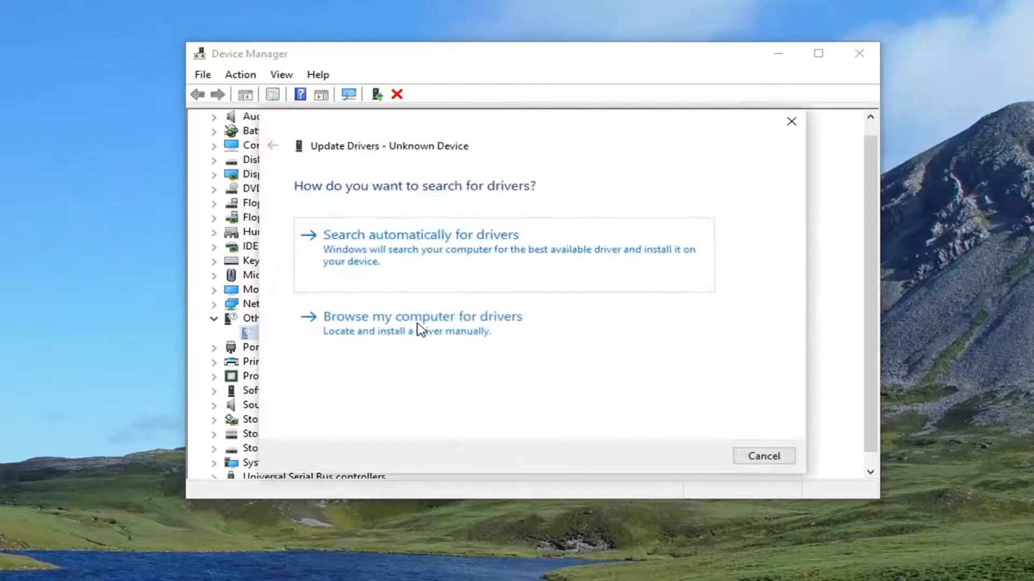
click(422, 316)
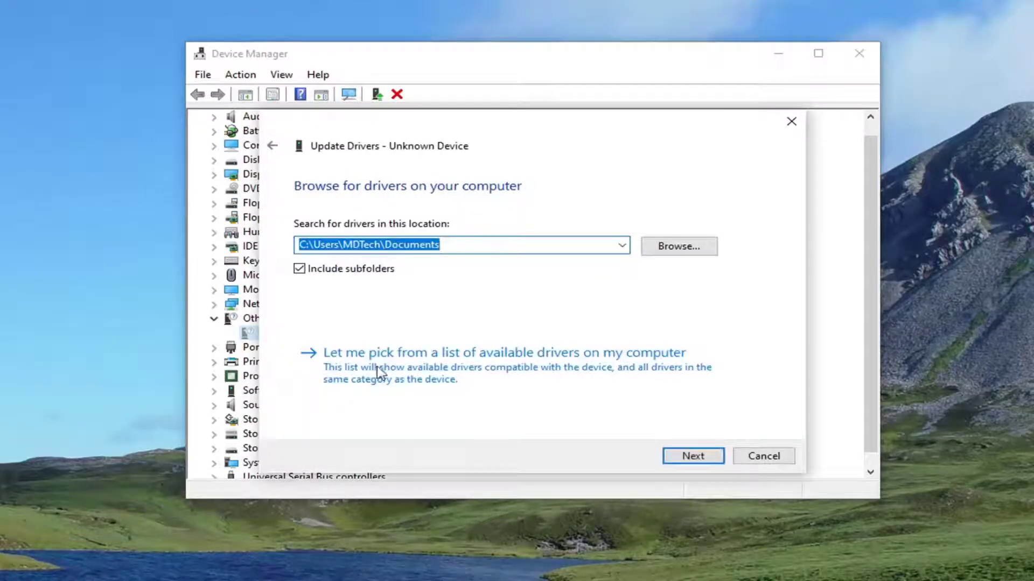
mouse_move(593, 373)
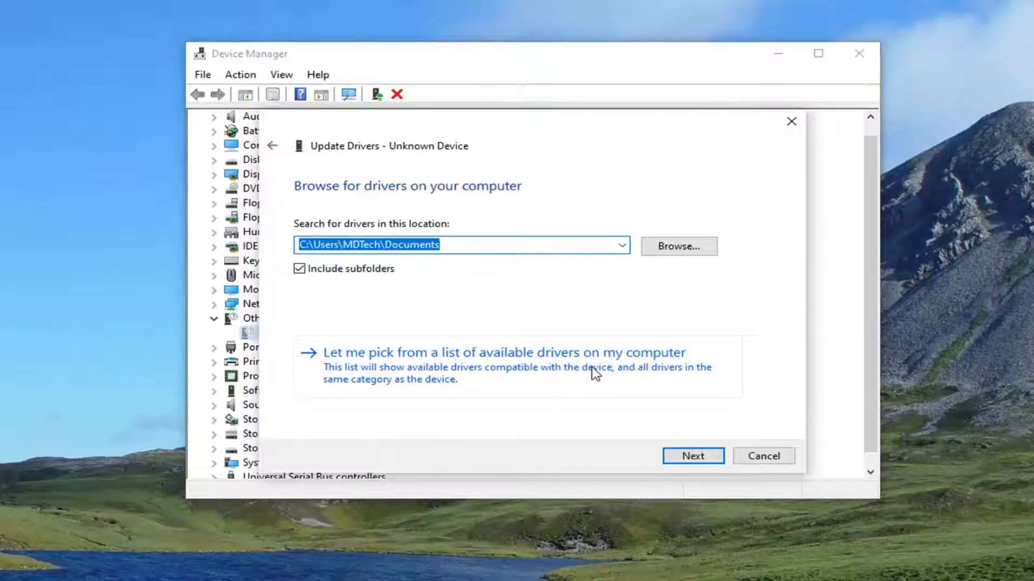
- Pick from the available drivers list and select the Ports (COM & LPT) hardware type
click(505, 352)
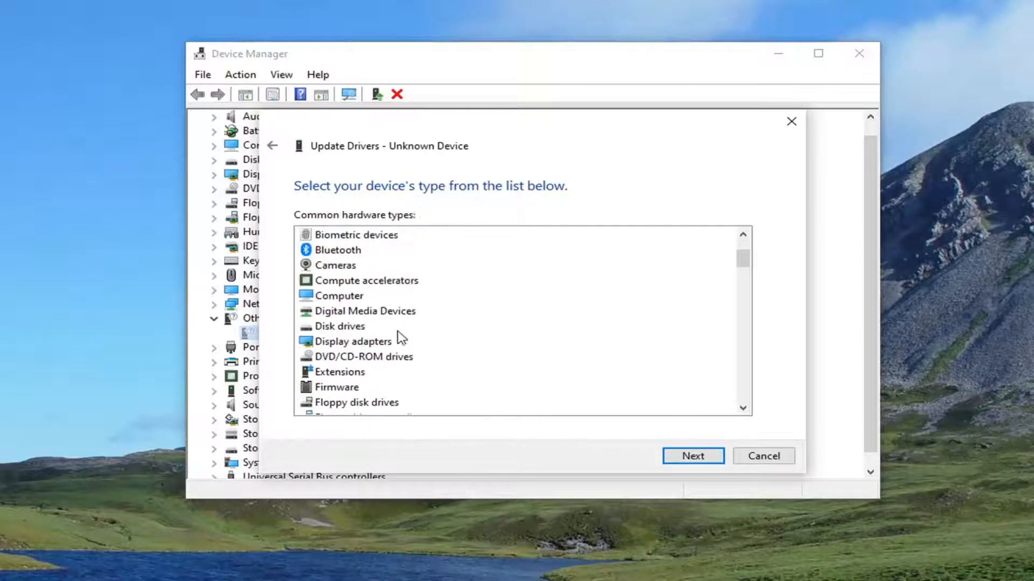
scroll(down, 3)
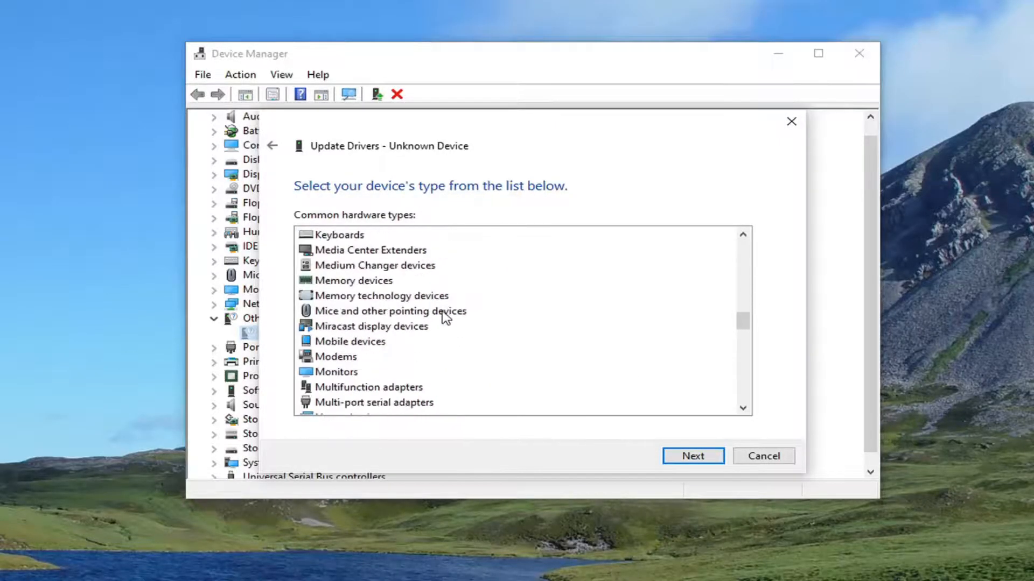
click(359, 280)
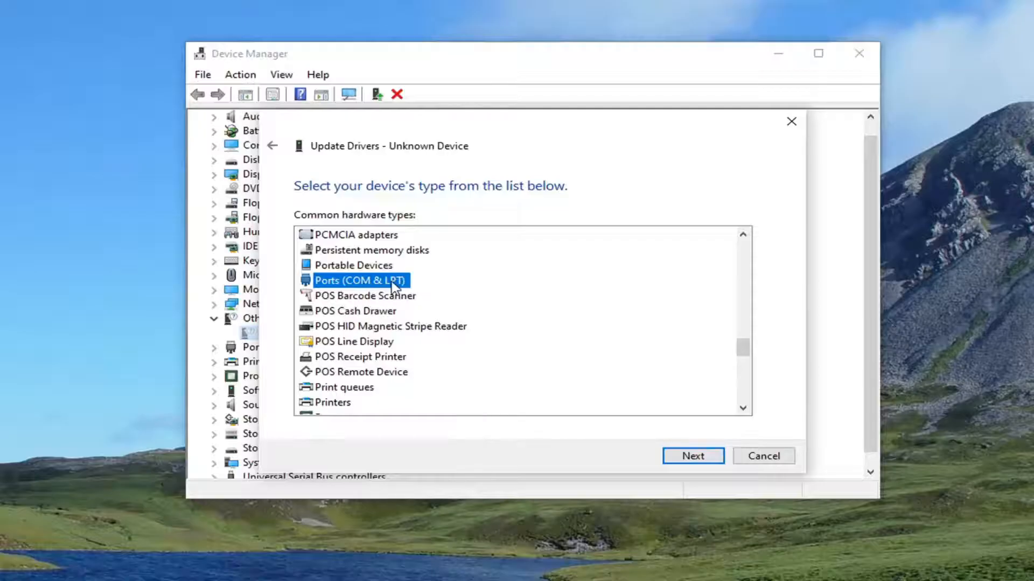
mouse_move(692, 456)
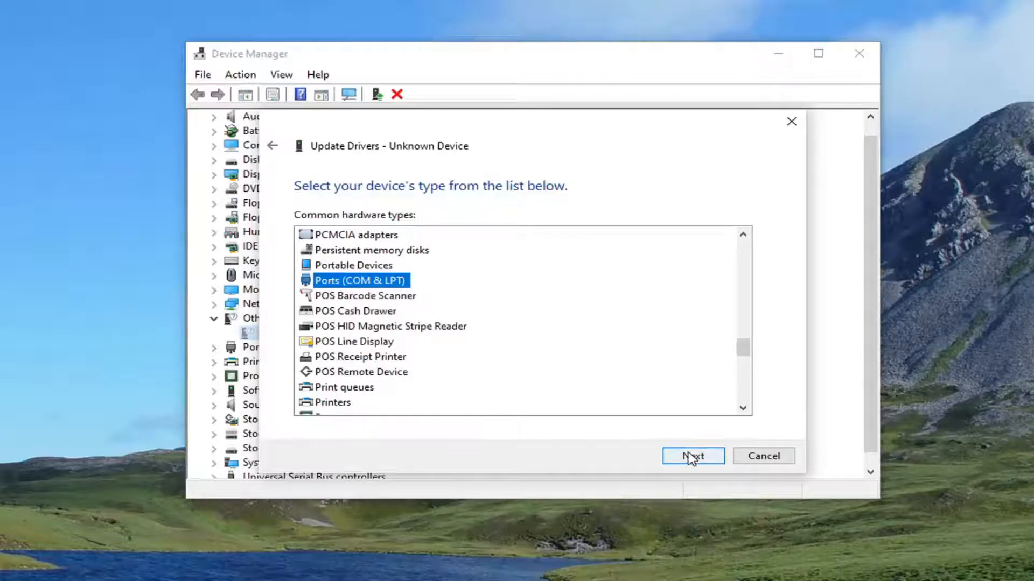
- Install Microsoft's Standard Serial over Bluetooth link driver, accepting the compatibility warning
click(692, 456)
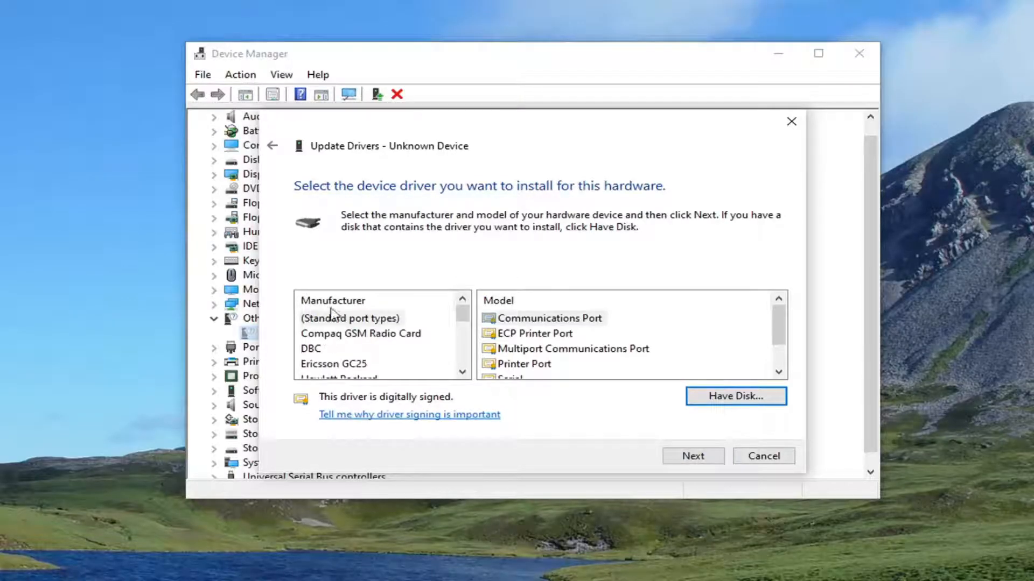
scroll(down, 3)
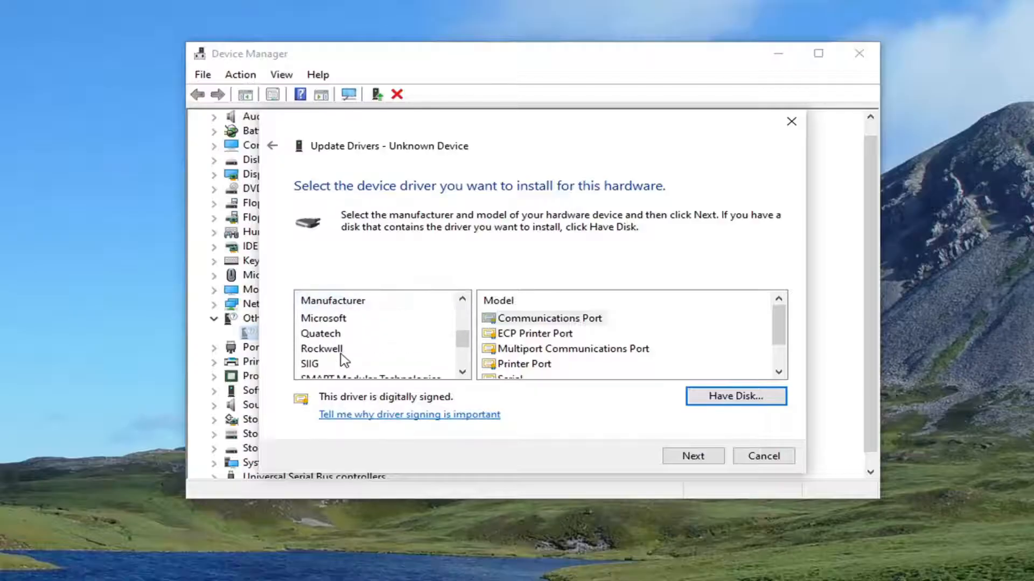
click(323, 317)
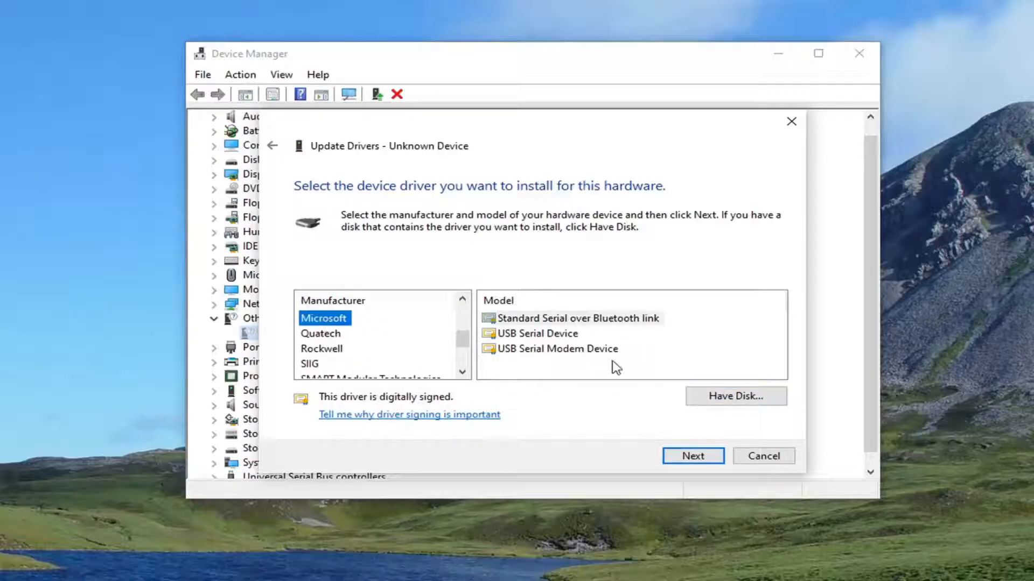
mouse_move(579, 325)
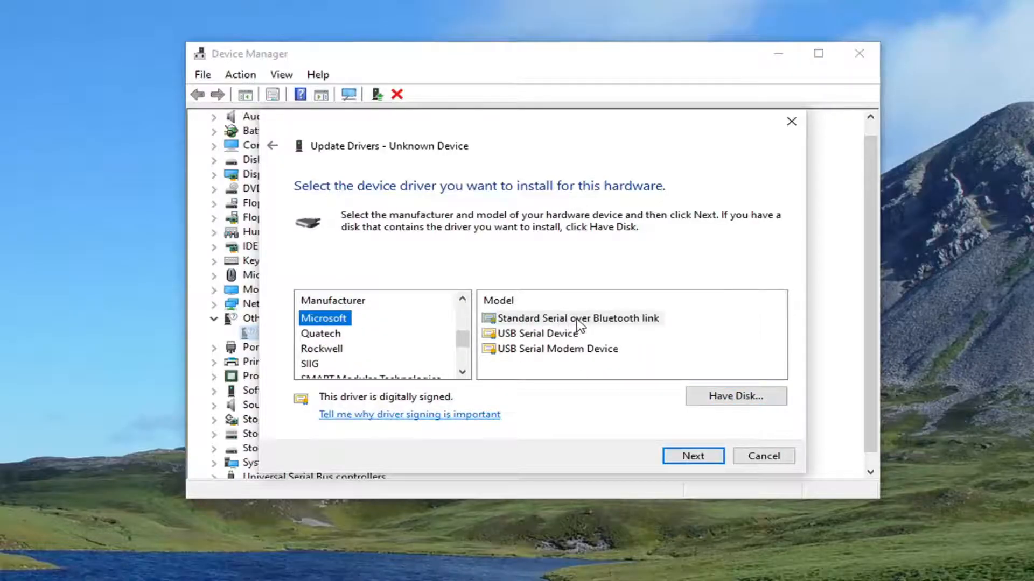
click(578, 318)
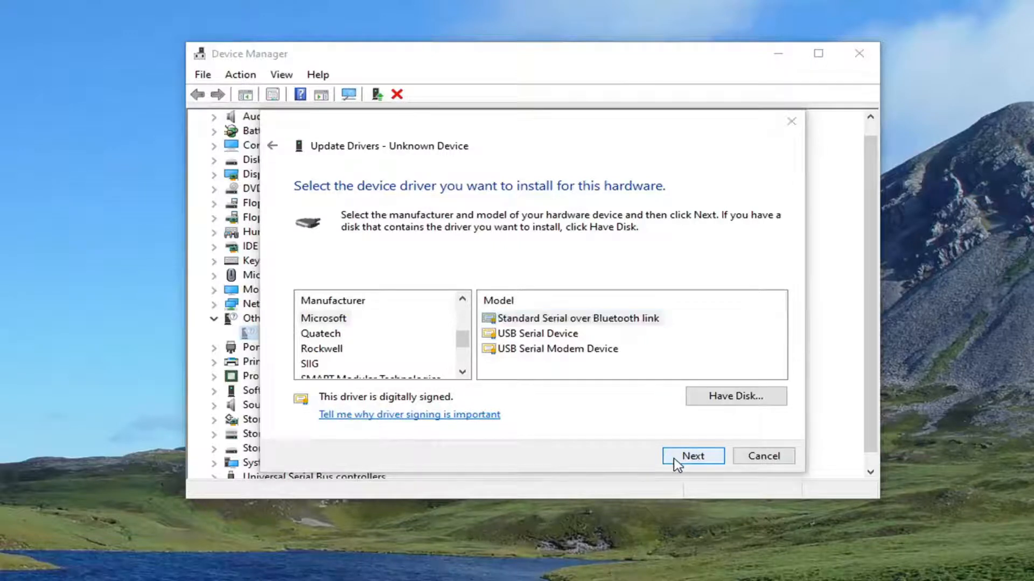
click(692, 456)
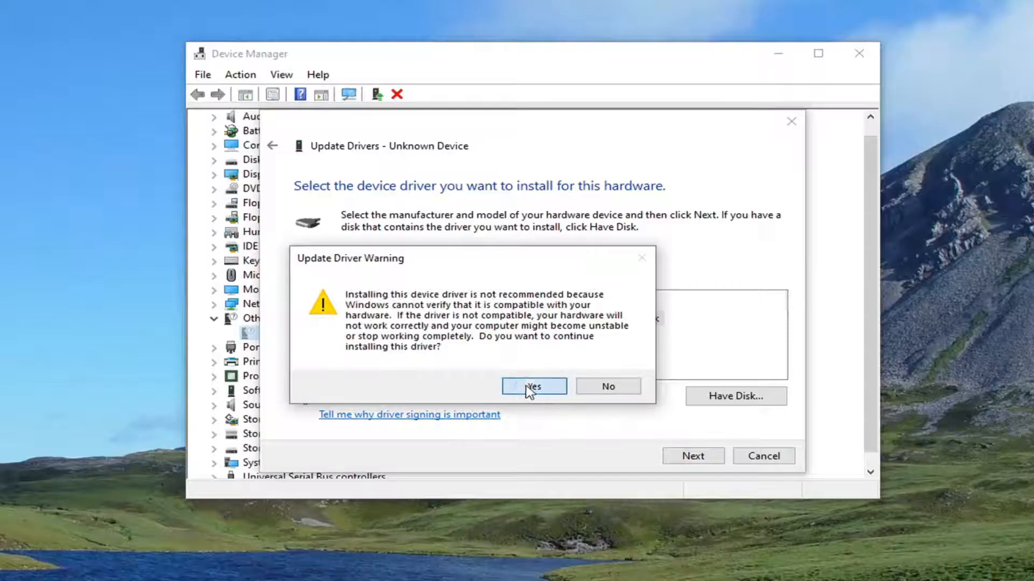
click(533, 386)
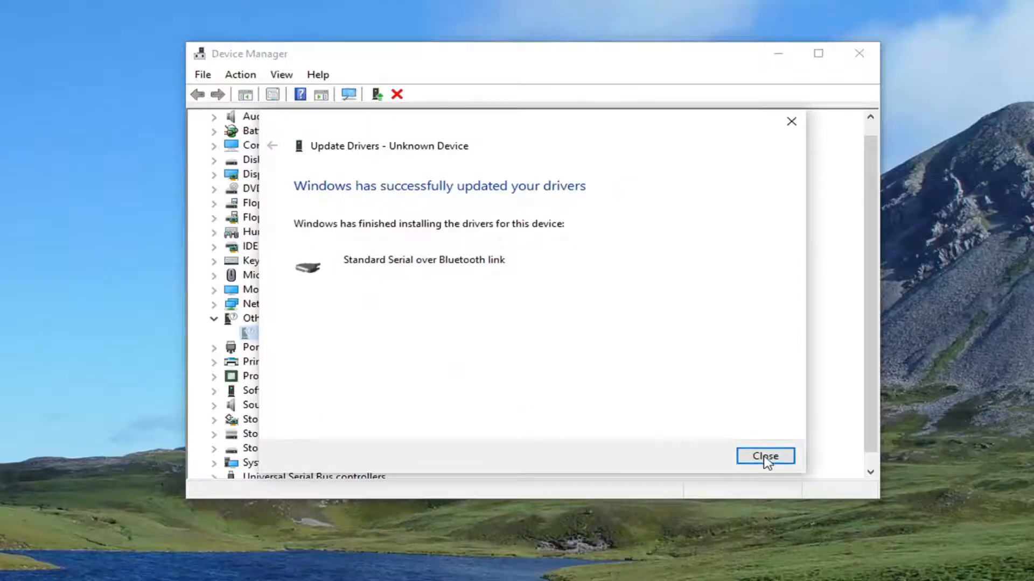
- Close the finished Update Drivers wizard and the Device Manager window
click(763, 456)
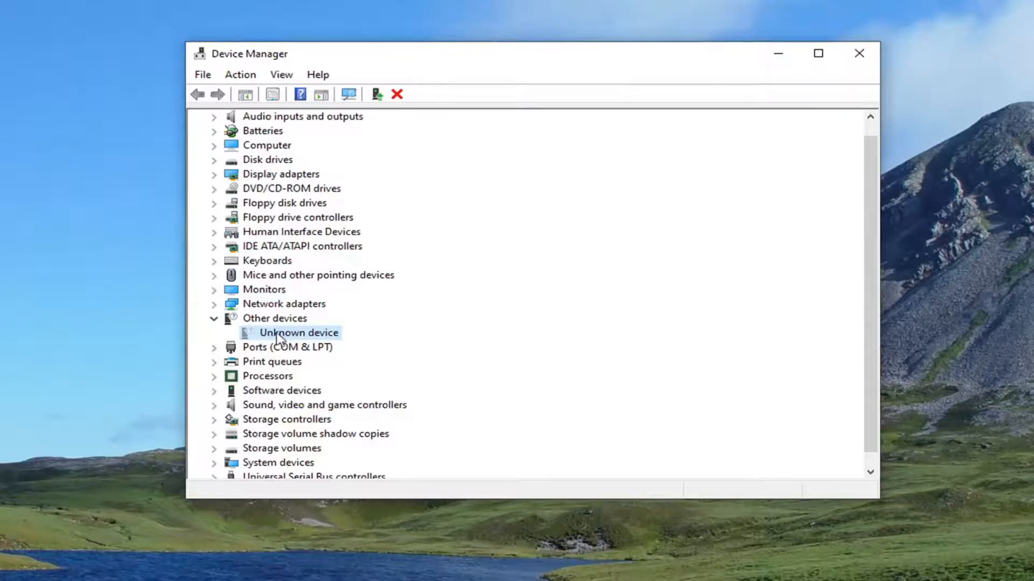
mouse_move(288, 338)
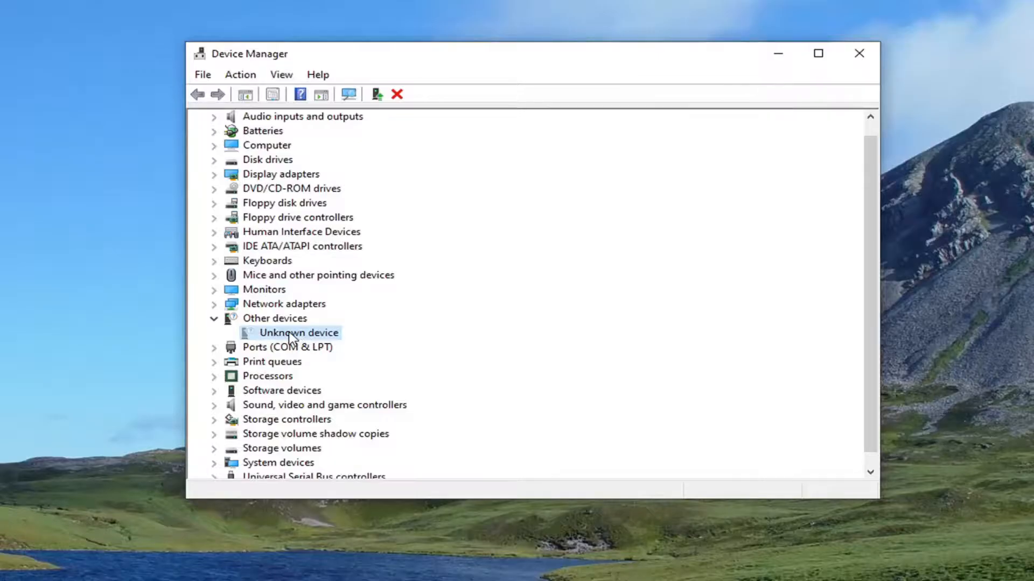
mouse_move(297, 333)
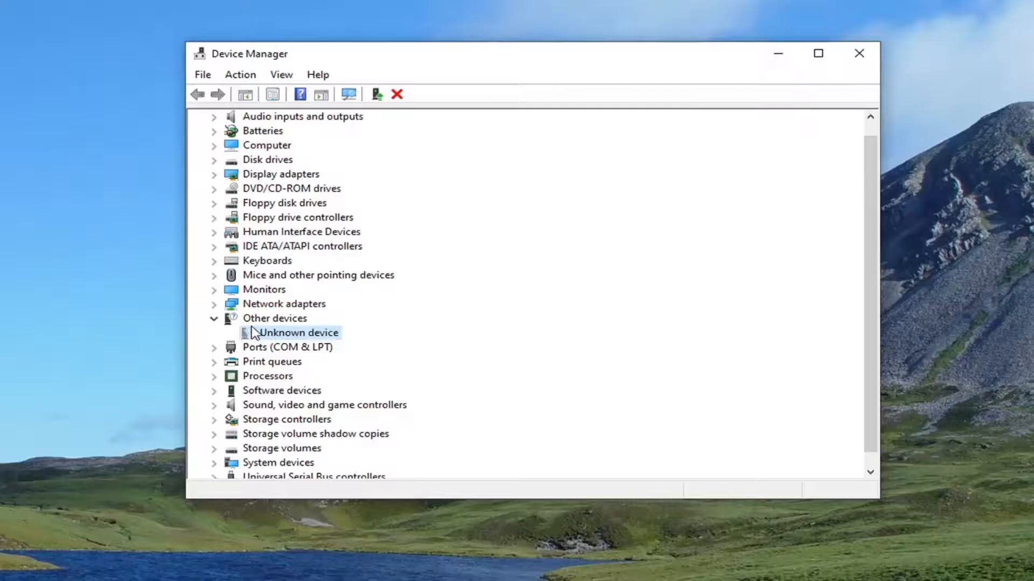
mouse_move(268, 342)
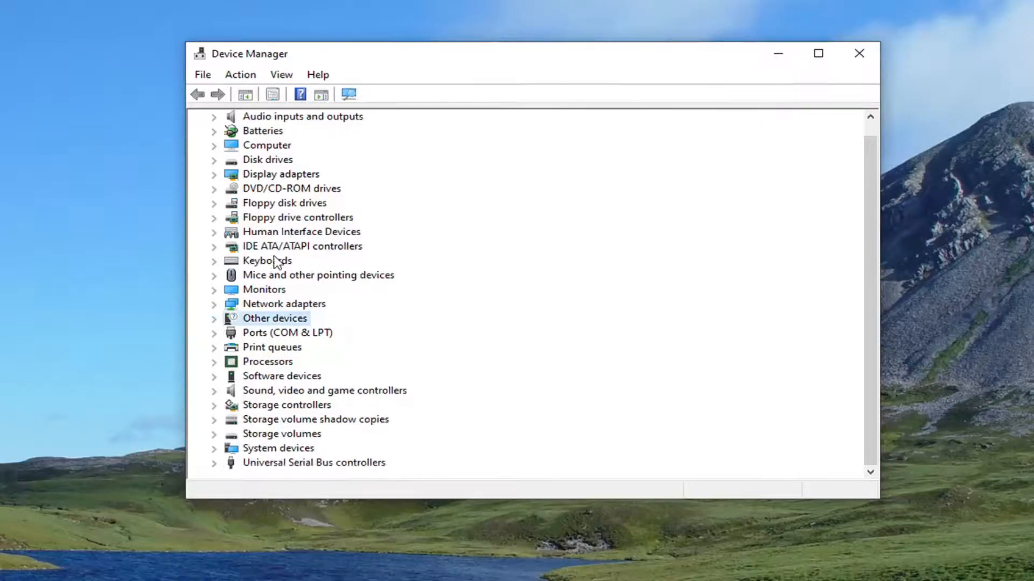
click(858, 53)
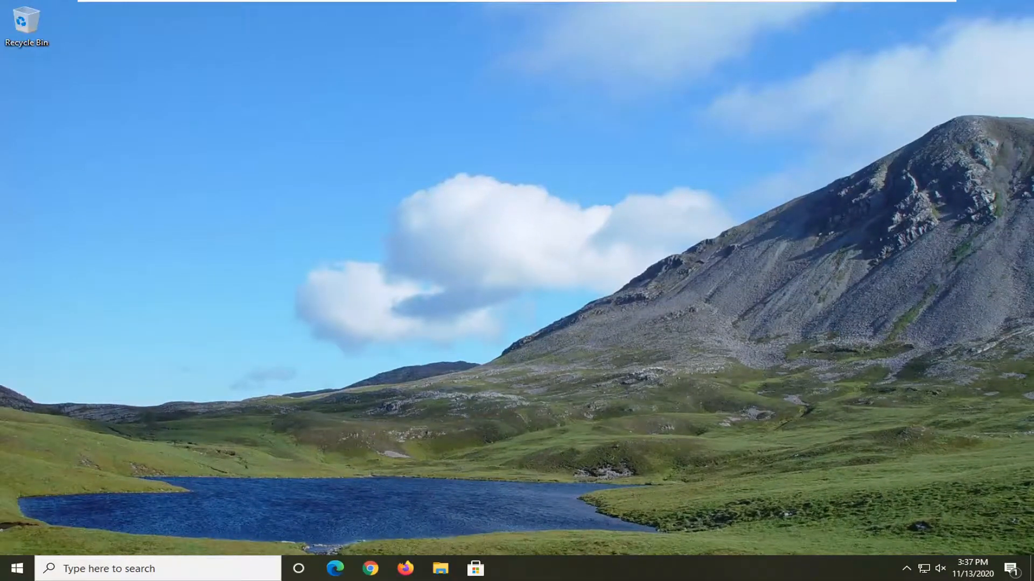